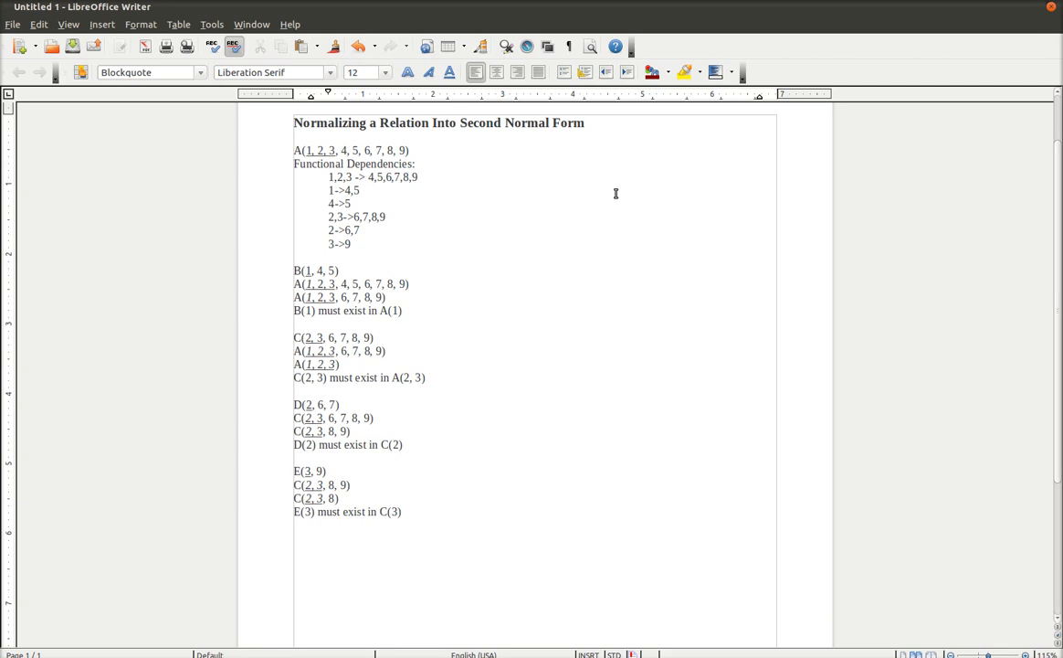
Replace 'Second' with 'Third' so the title reads 'Normalizing a Relation Into Third Normal Form'
left_click(418, 177)
type("T")
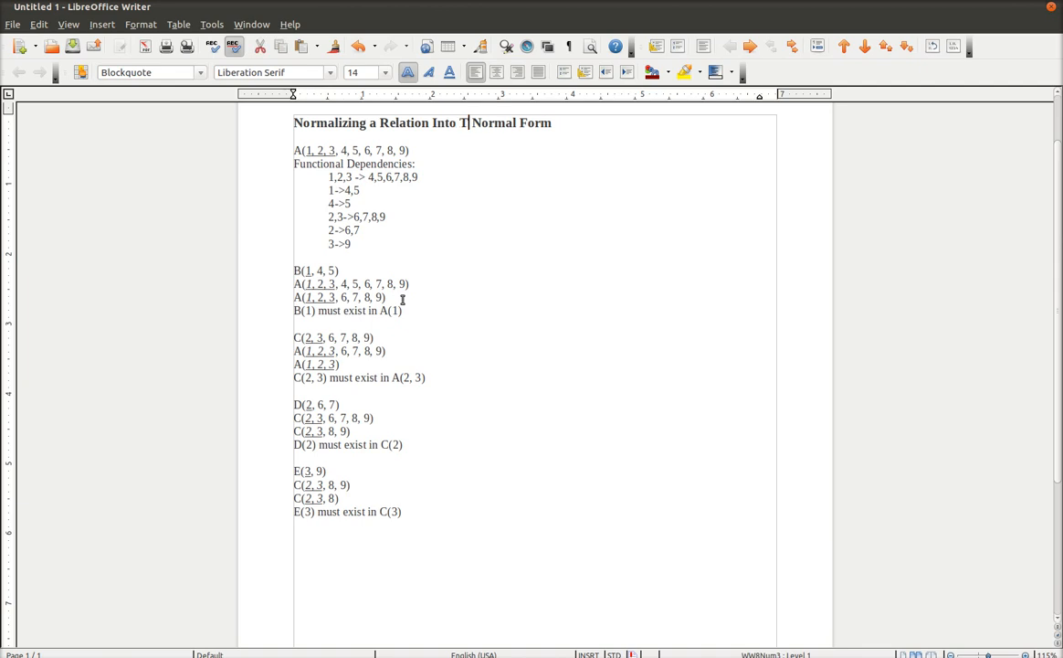
type("hird")
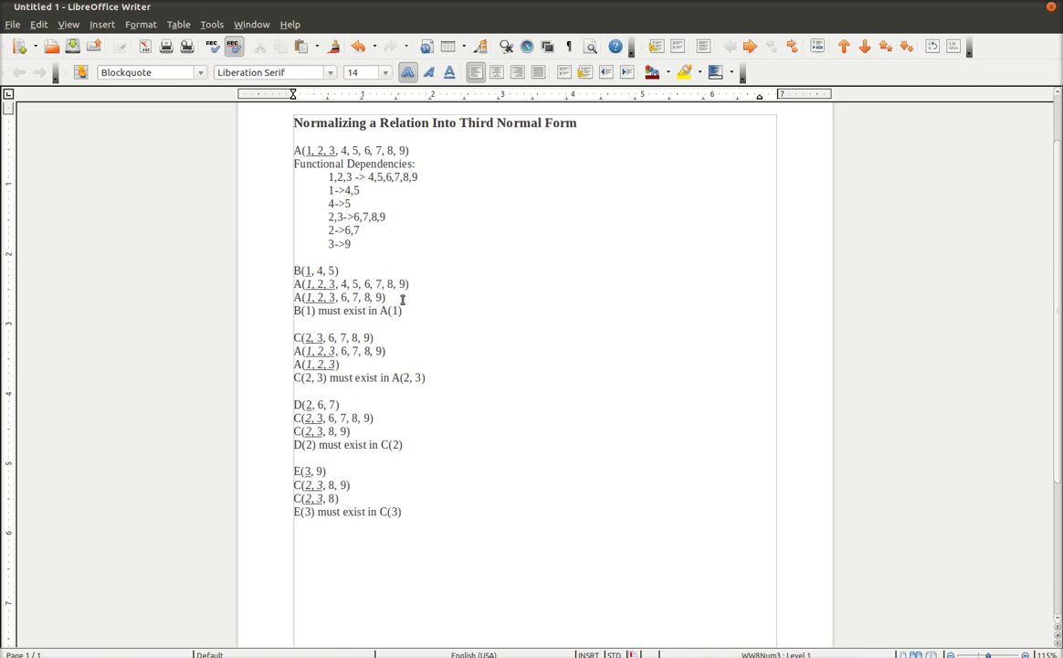
left_click(493, 123)
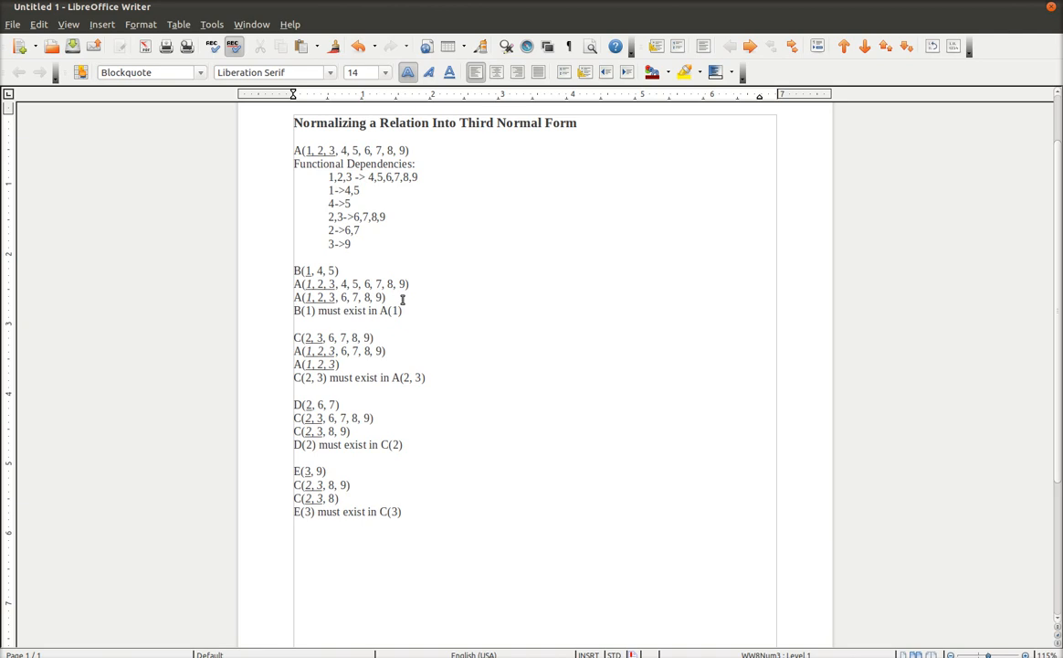
mouse_move(469, 365)
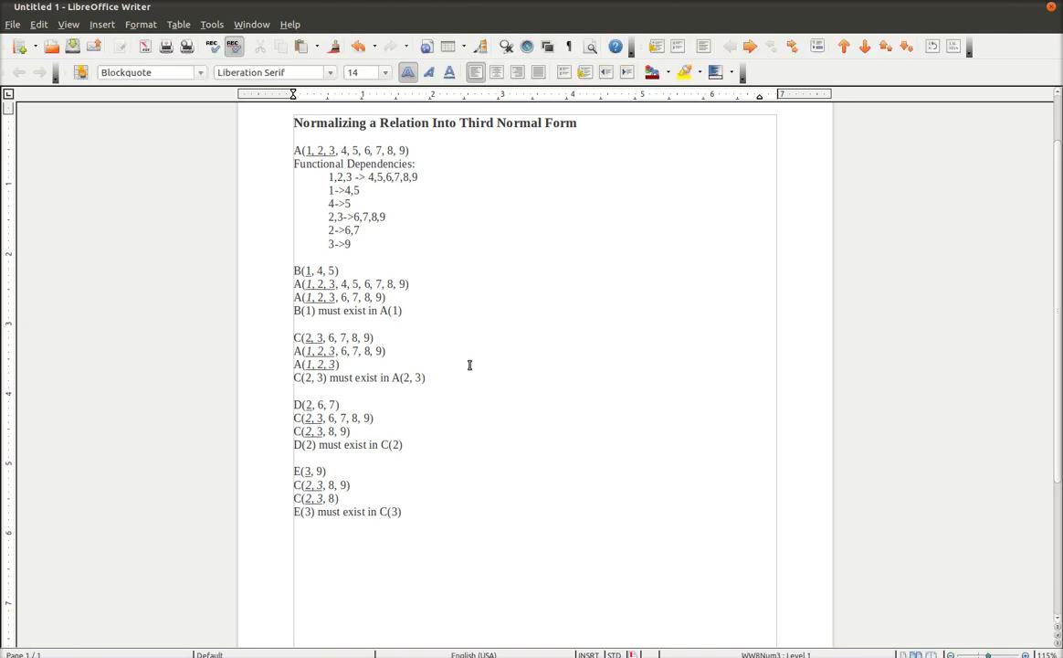
left_click(295, 537)
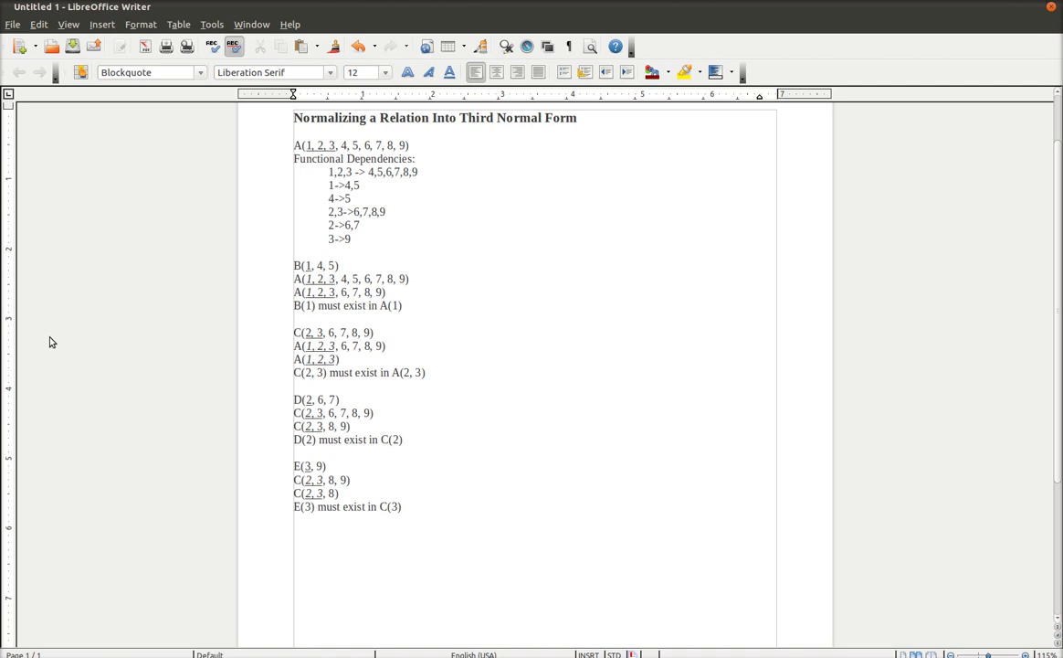
mouse_move(48, 174)
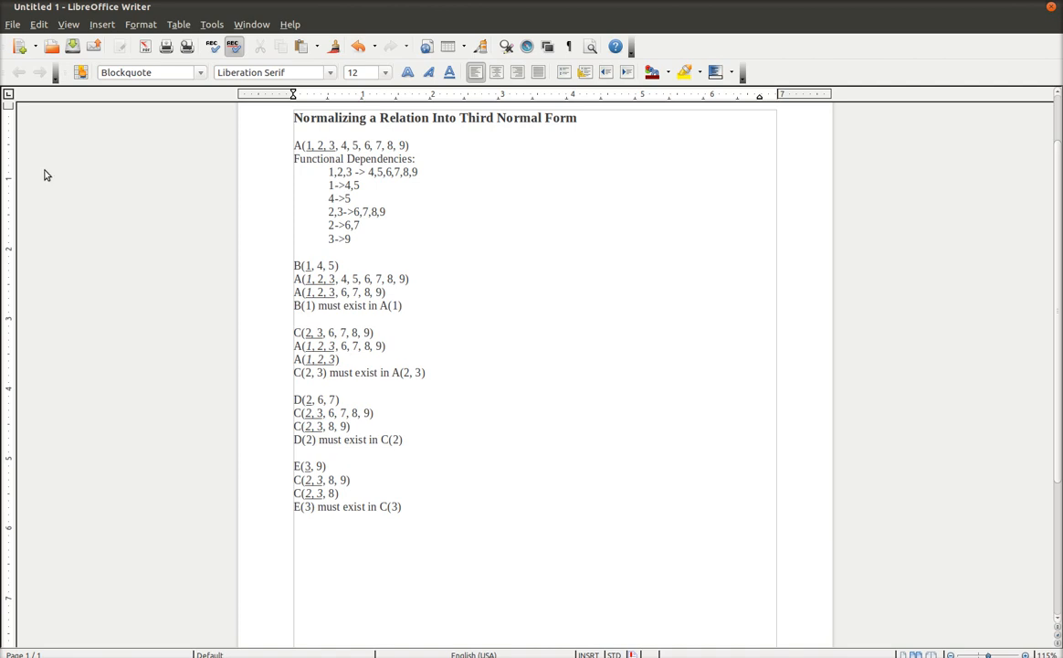
left_click(339, 359)
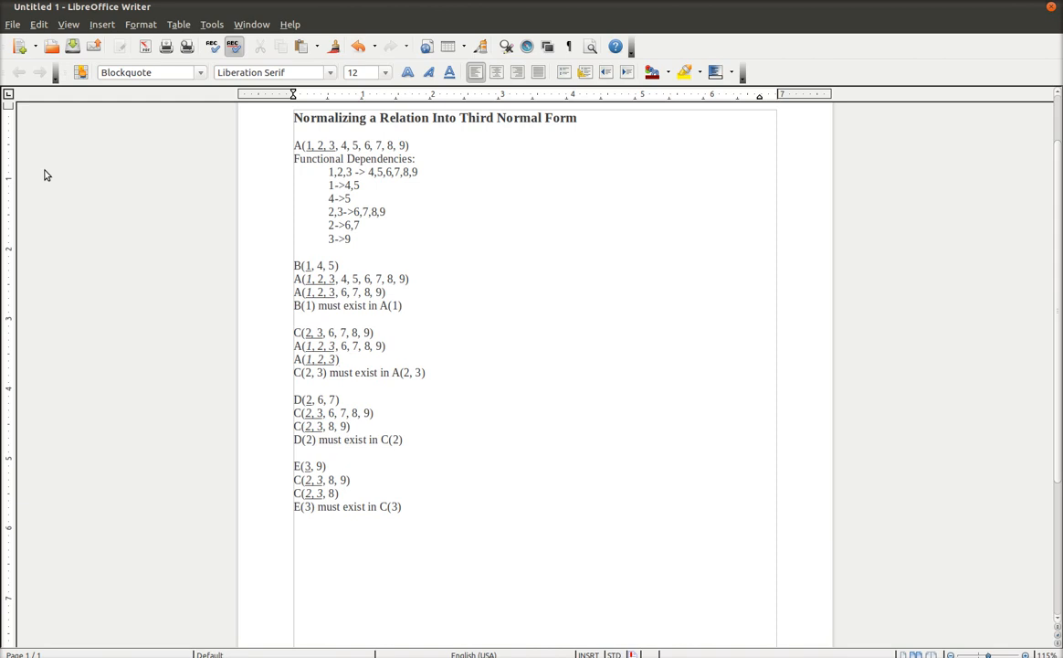
left_click(339, 264)
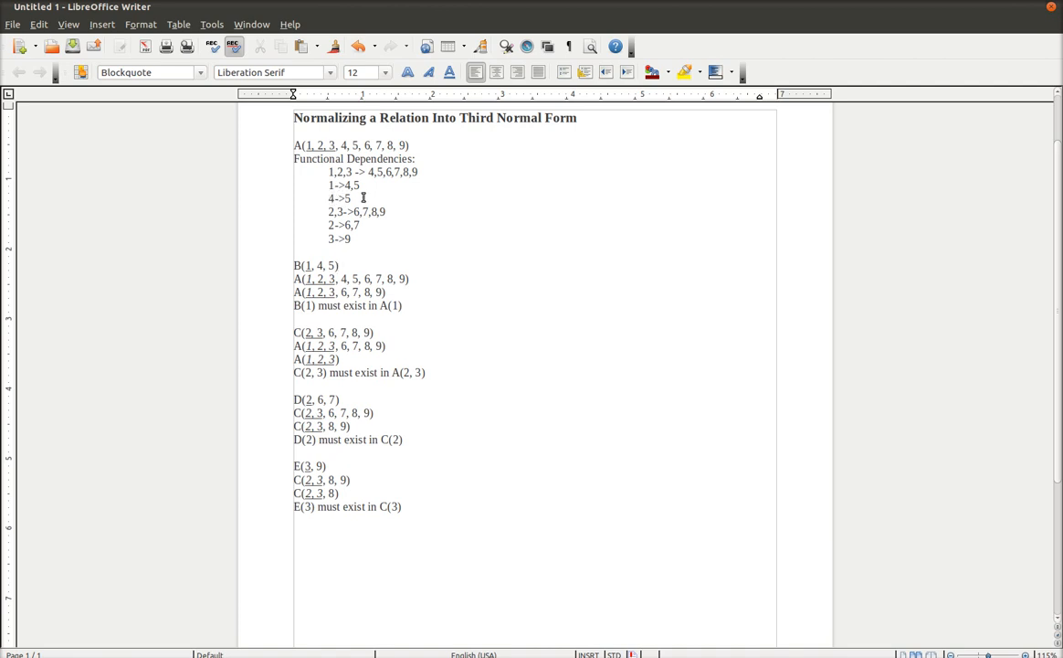
Add the new relation F(4, 5) on a line below the E block
left_click(410, 556)
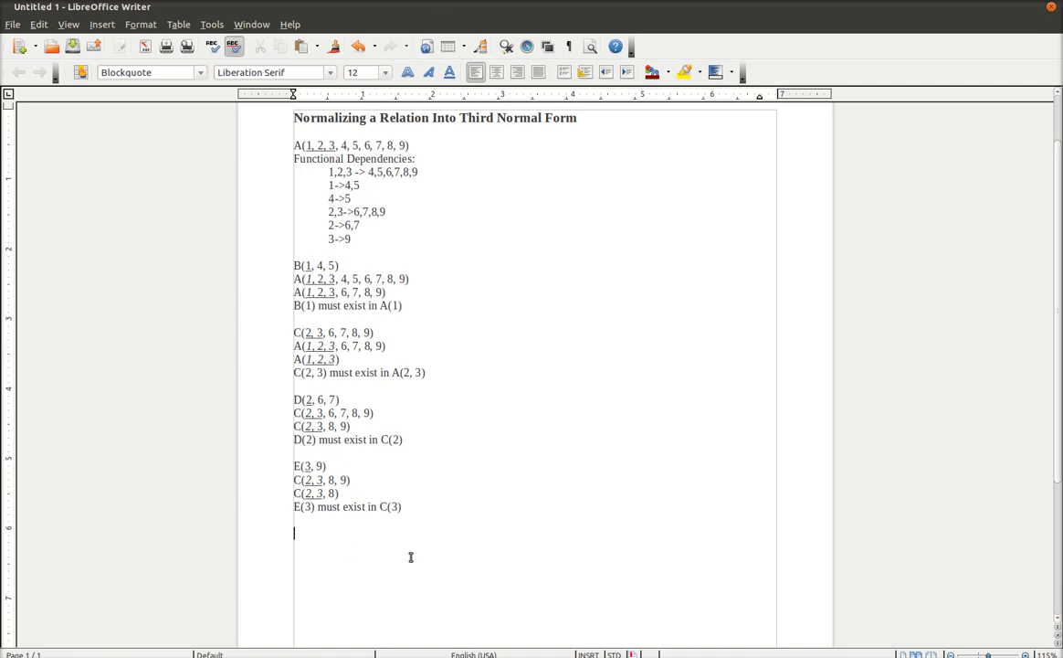
mouse_move(172, 283)
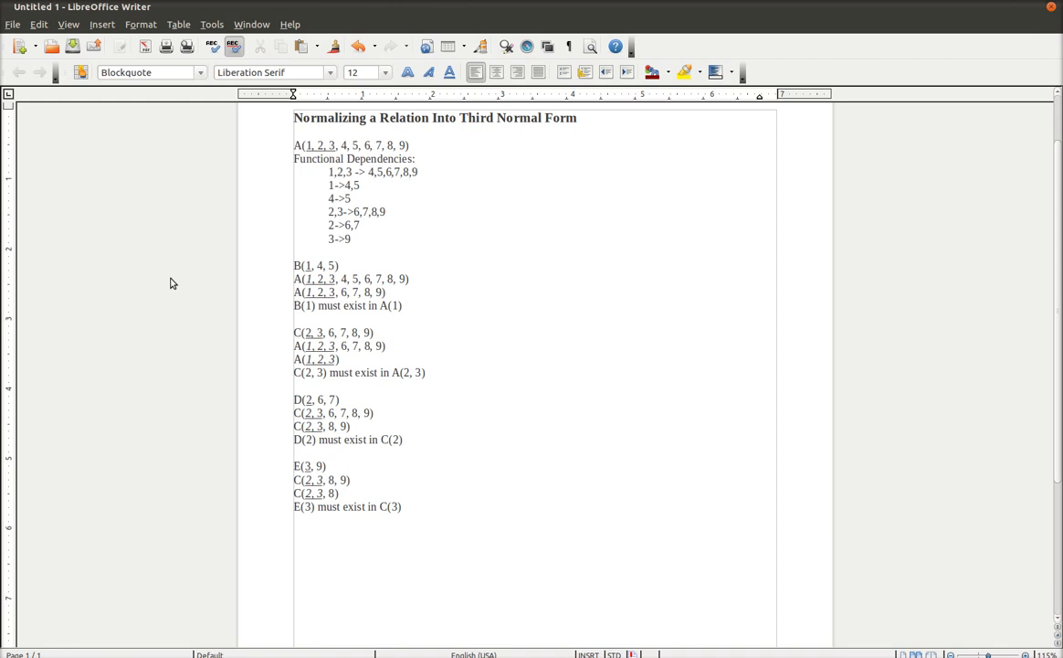
type("F(4,")
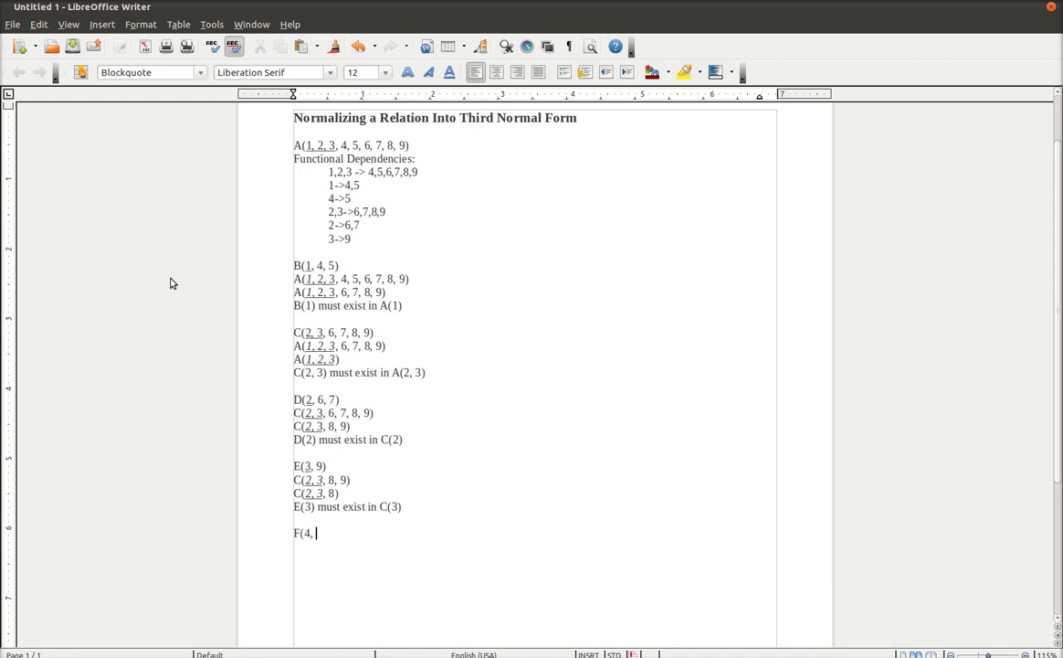
type("5)")
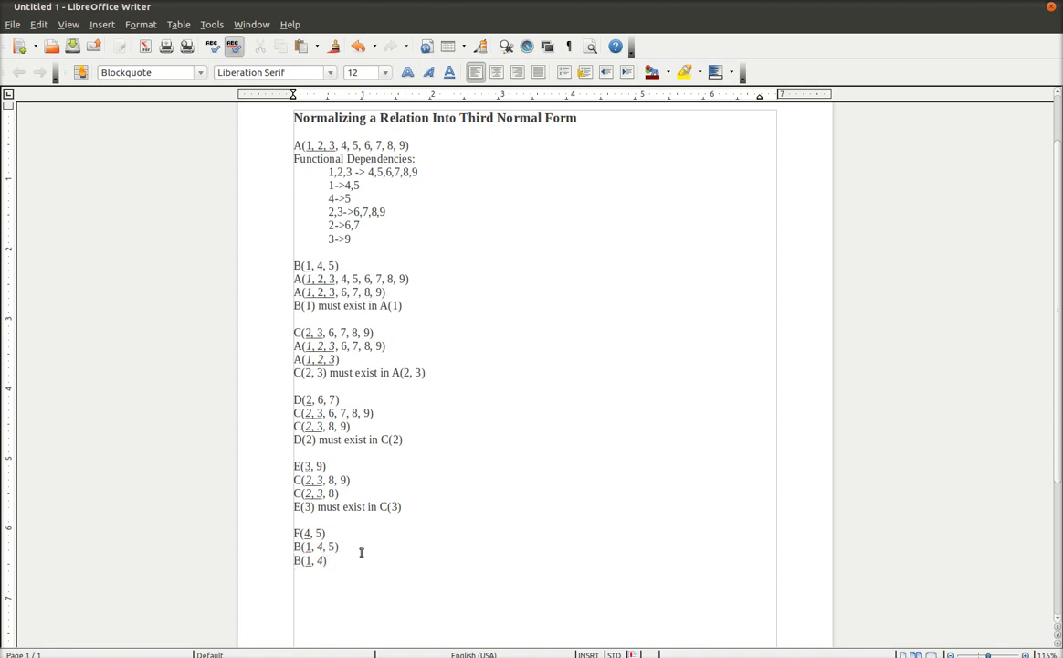
Add the foreign-key statement 'F(4) must exist in B(4)'
type("F(4)")
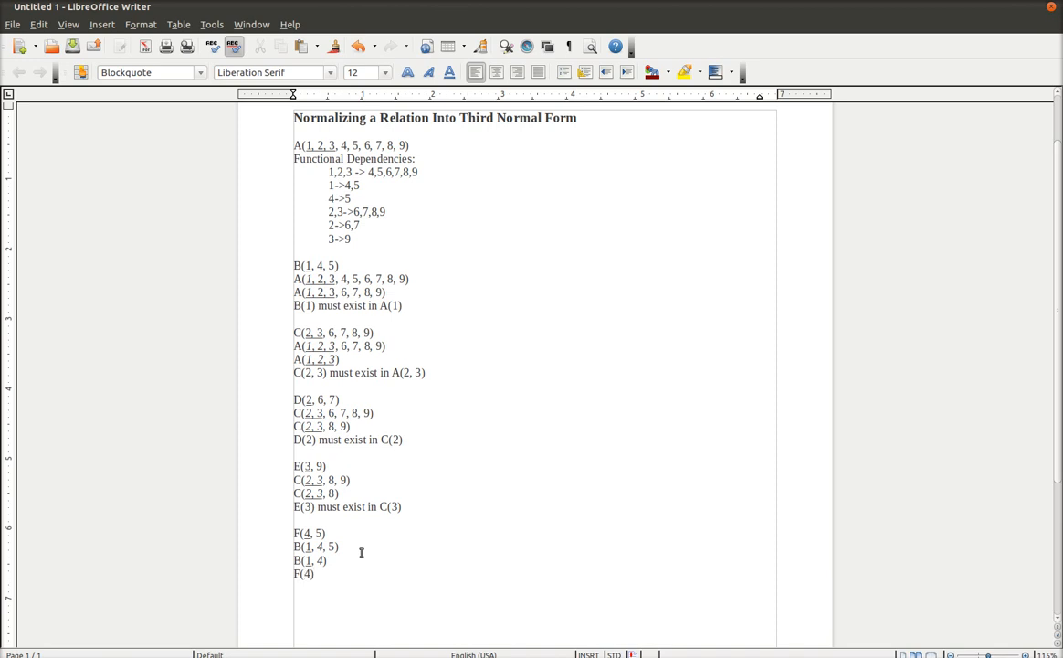
type("must e")
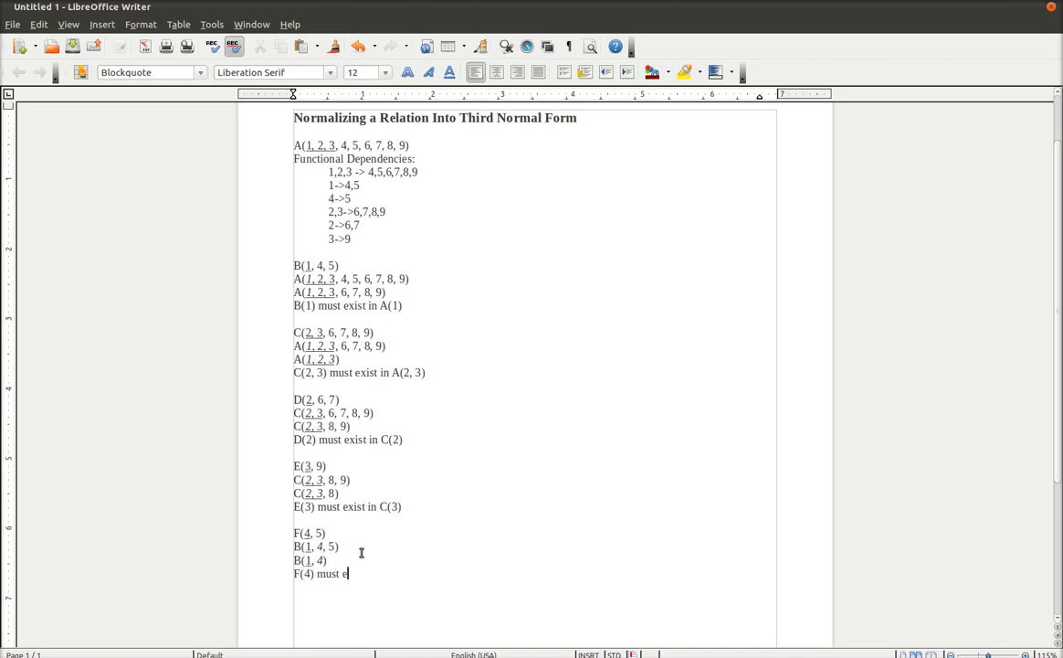
type("xist in B(4")
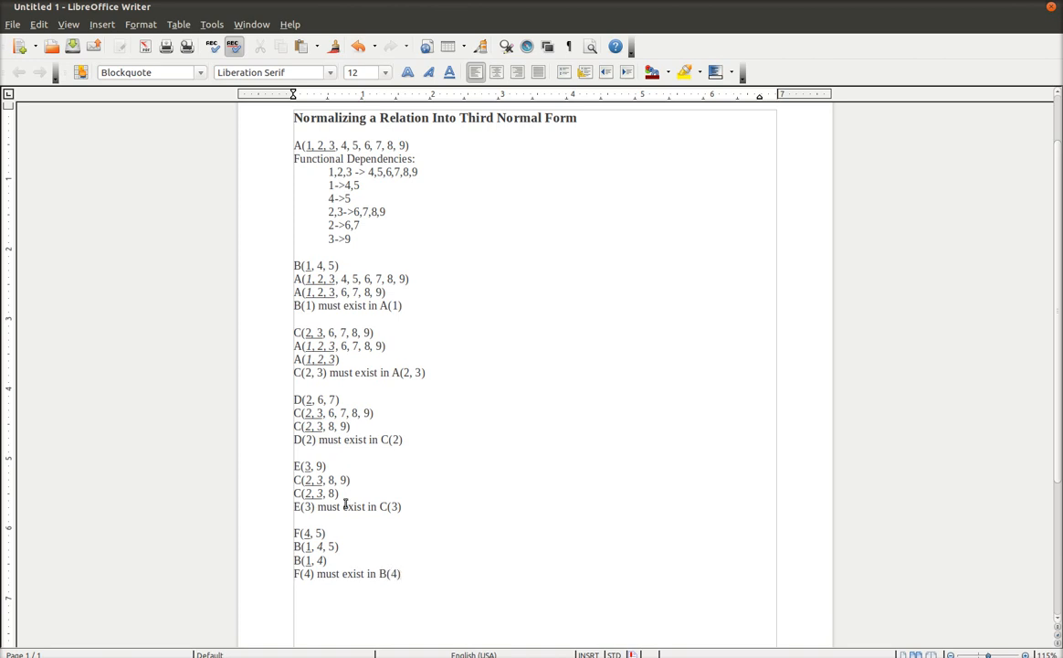
left_click(294, 599)
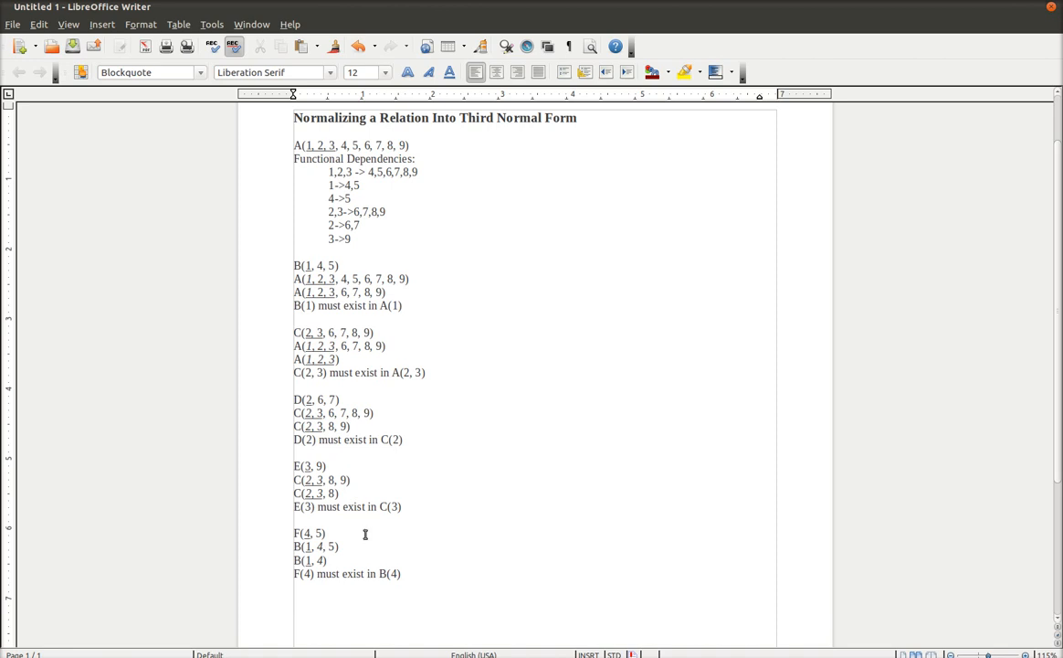
mouse_move(461, 291)
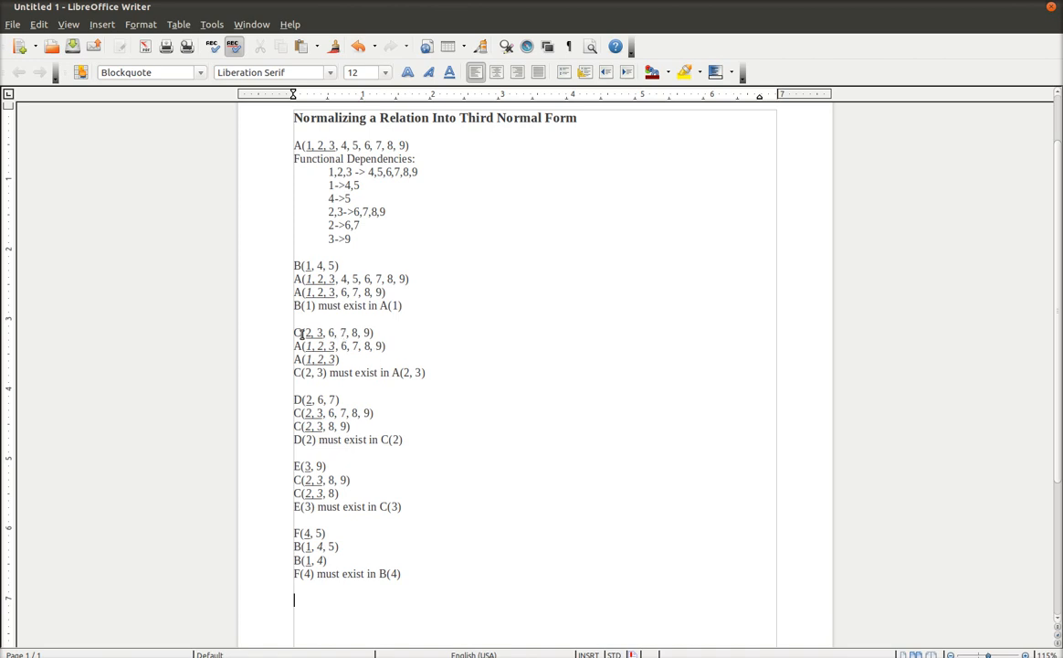
Place the insertion point at the end of the Functional Dependencies list after 3->9
left_click(342, 332)
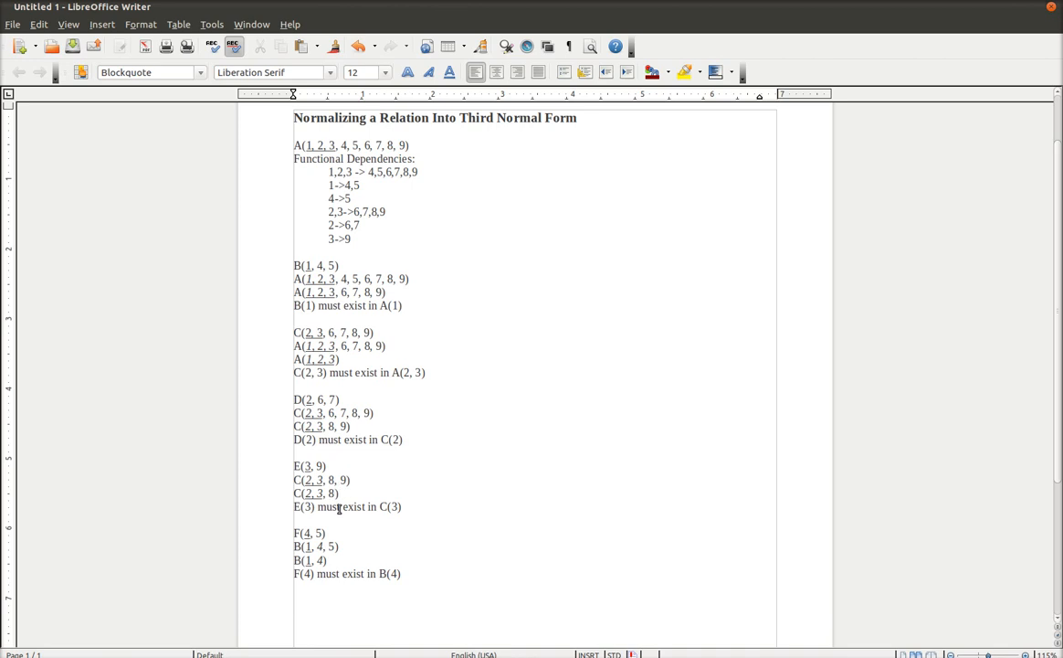
left_click(294, 599)
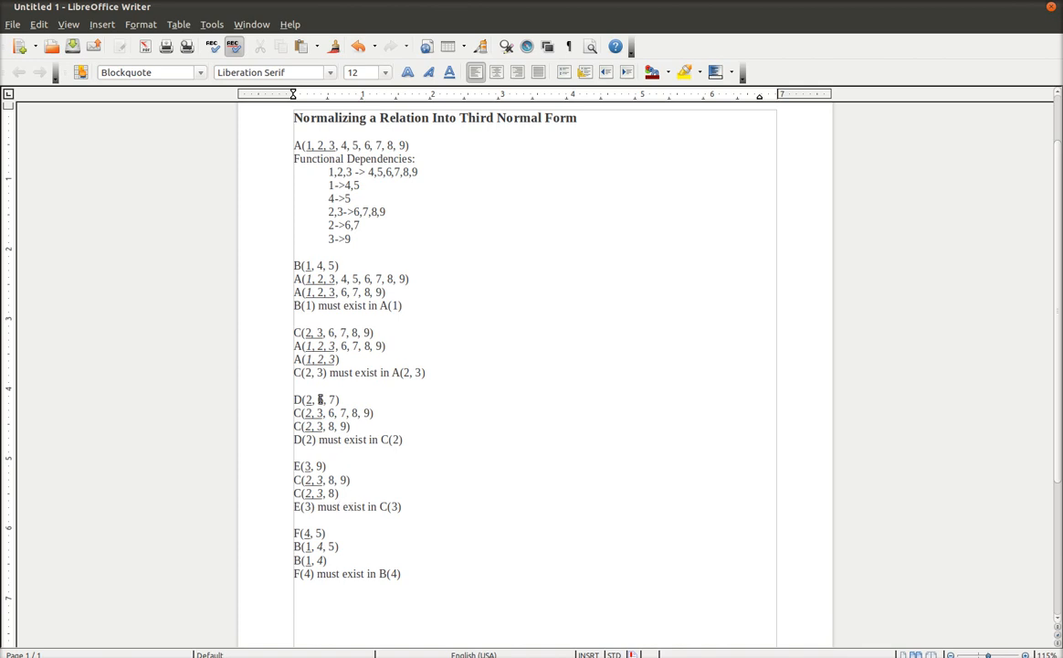
left_click(293, 599)
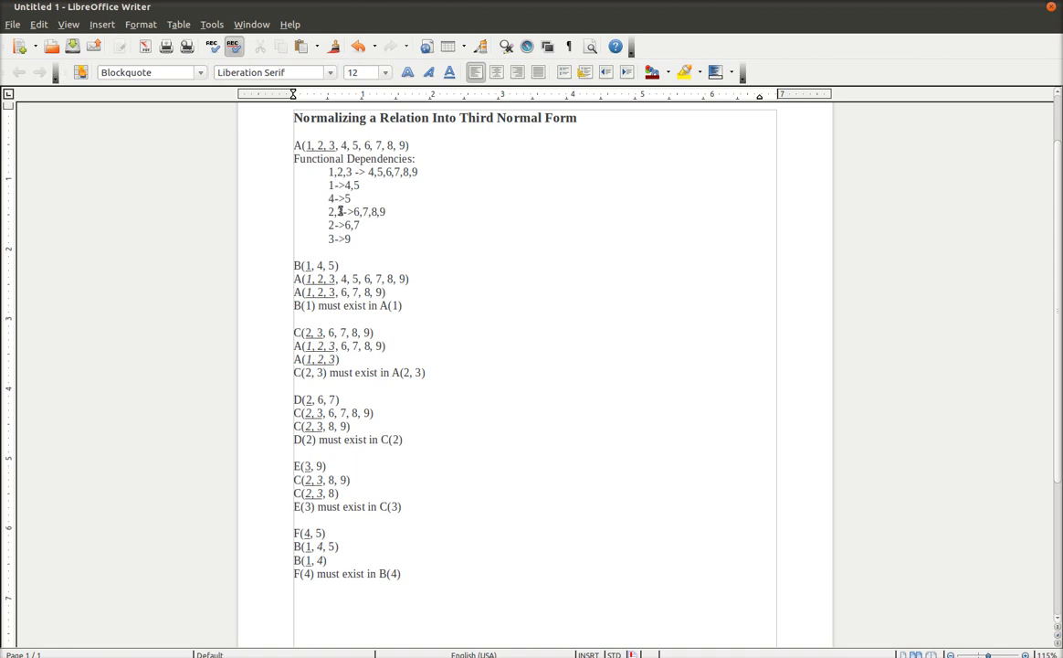
left_click(294, 599)
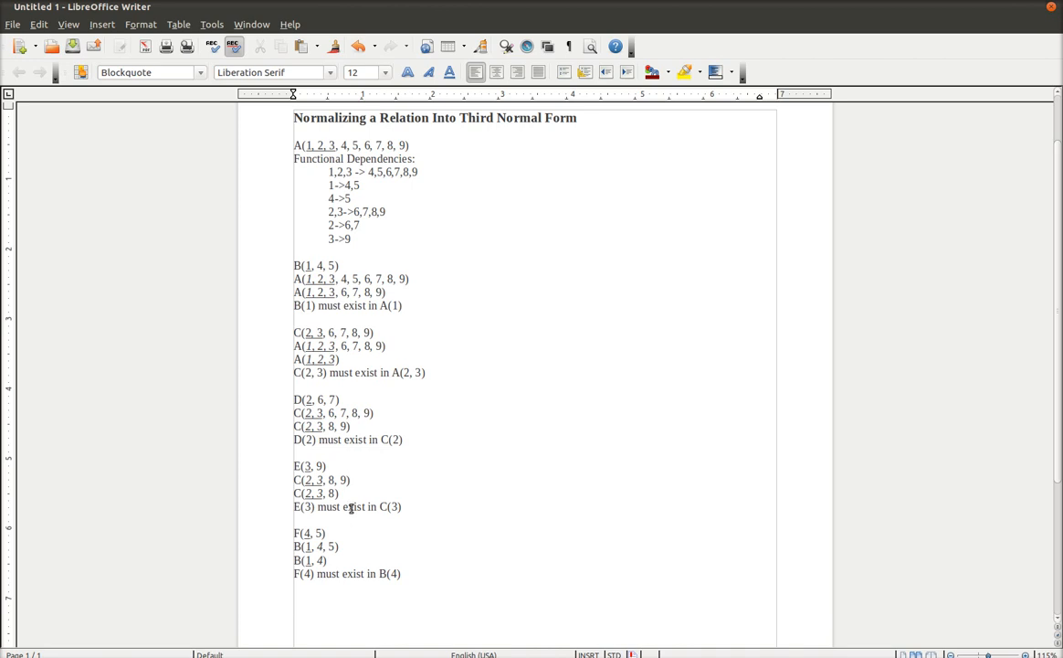
mouse_move(393, 332)
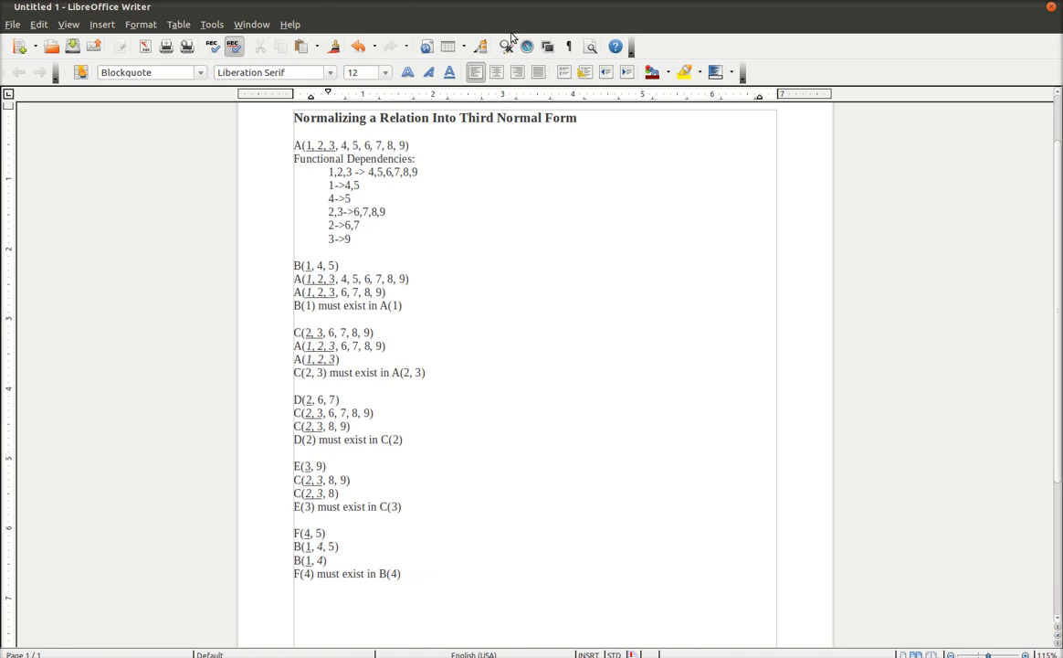
Add the dependency 6->7 as a new line in the Functional Dependencies list
key("Return")
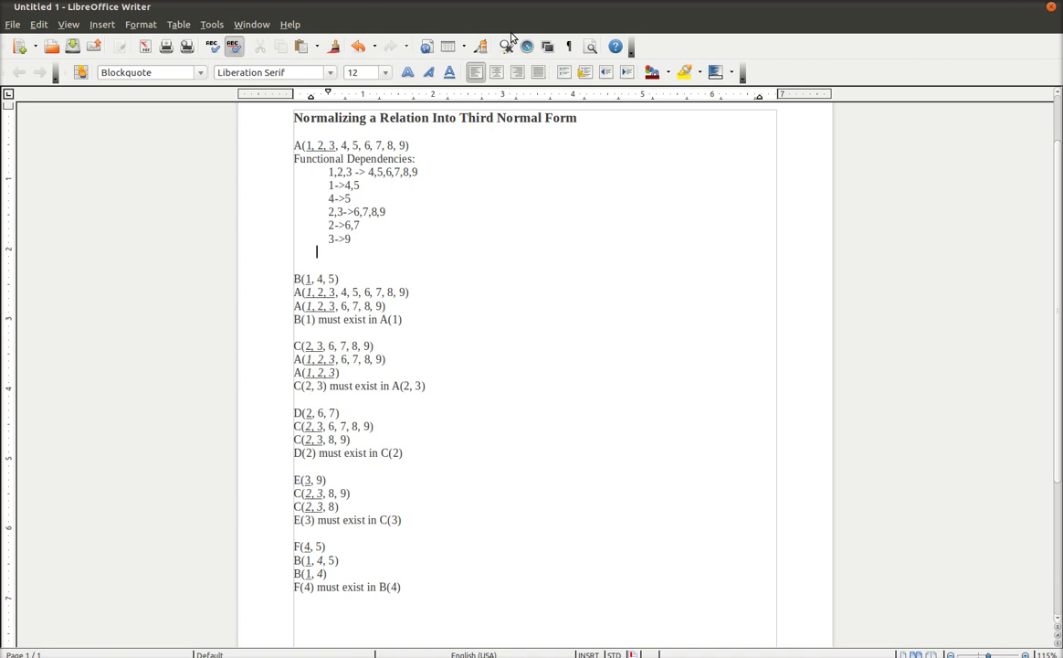
type("6-")
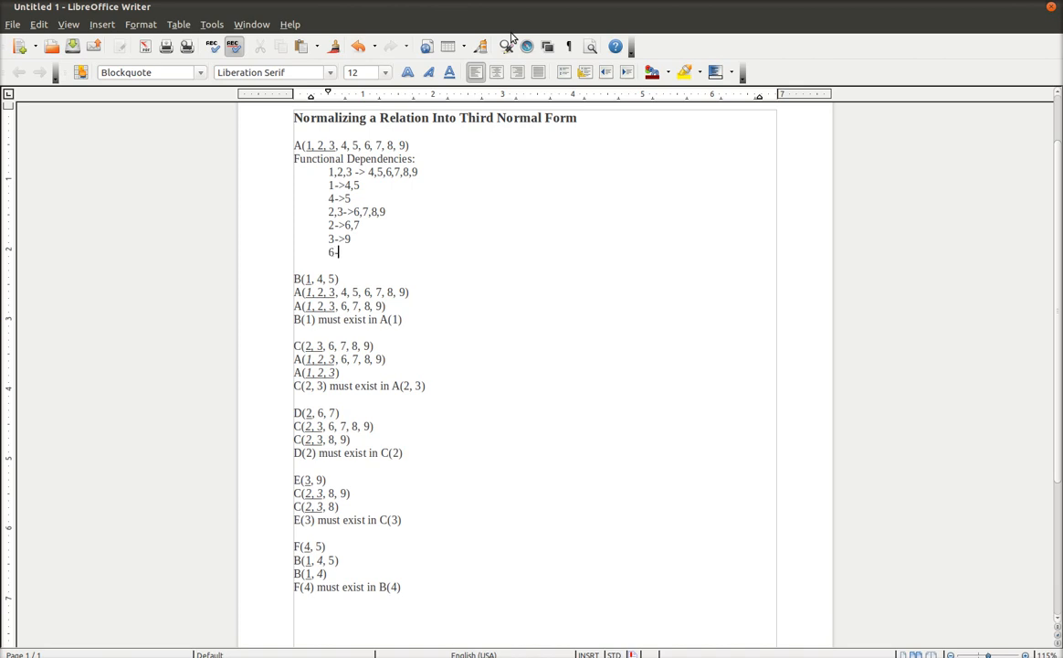
type(">7")
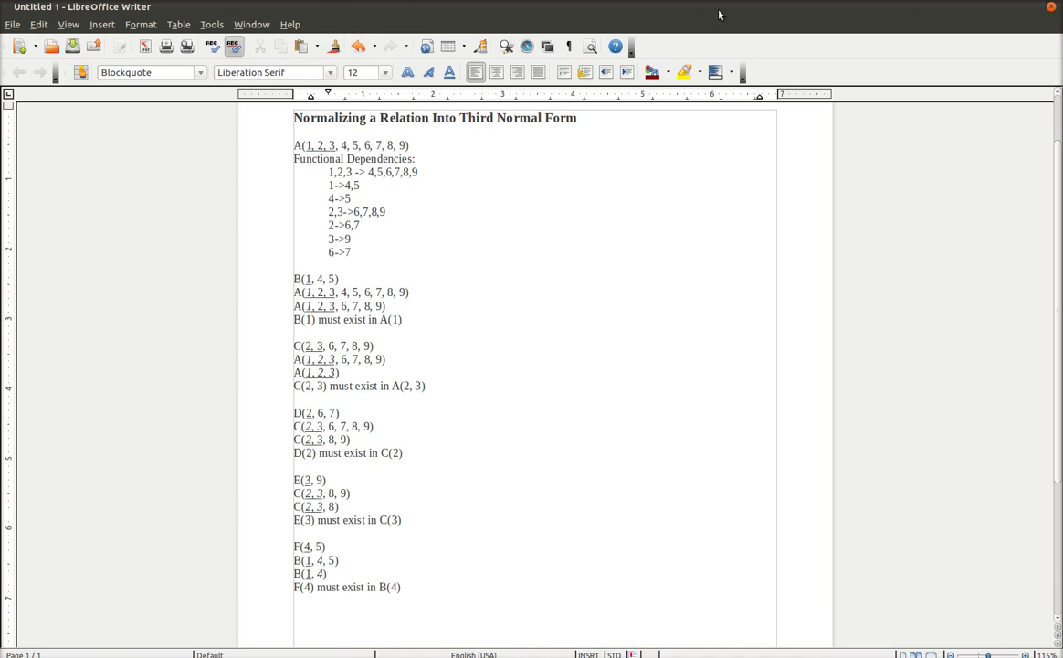
Move to the end of the document to start relation G
scroll("down", 3)
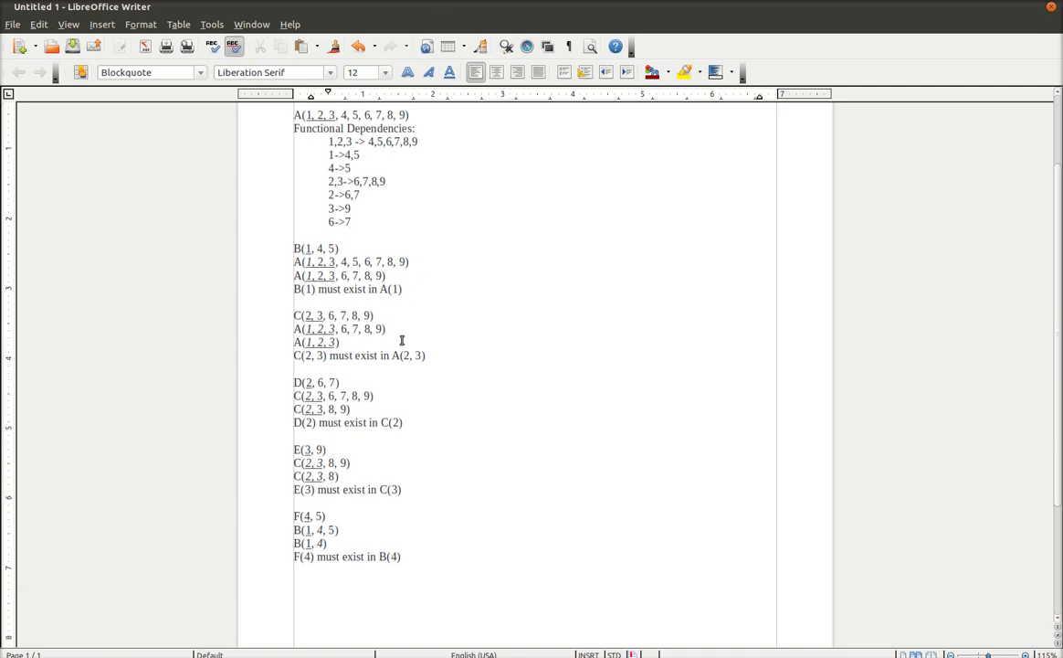
mouse_move(346, 436)
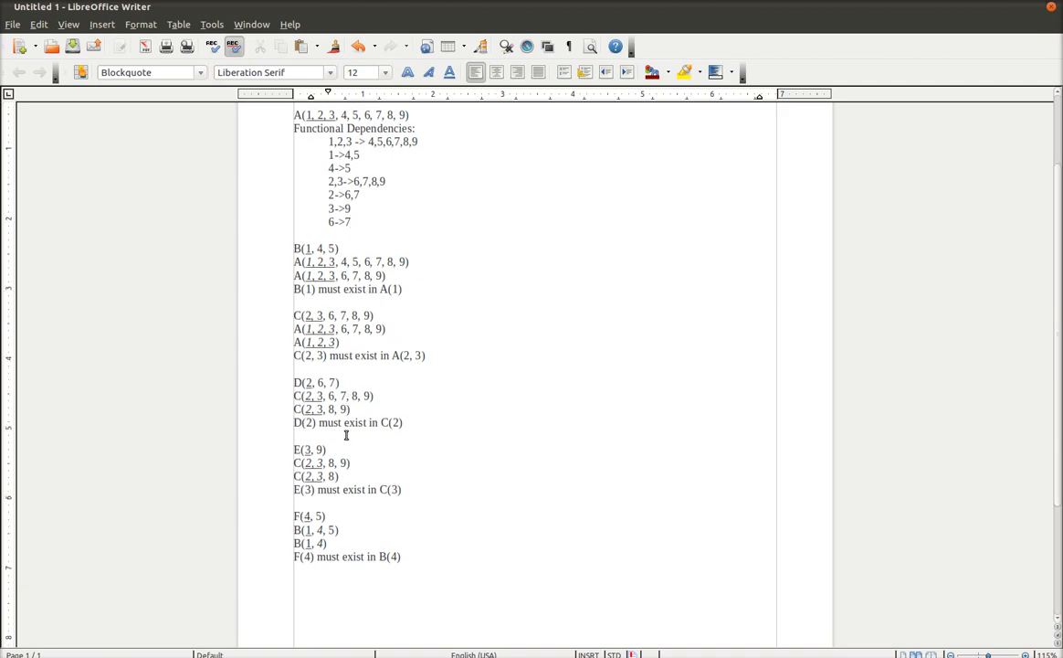
left_click(353, 221)
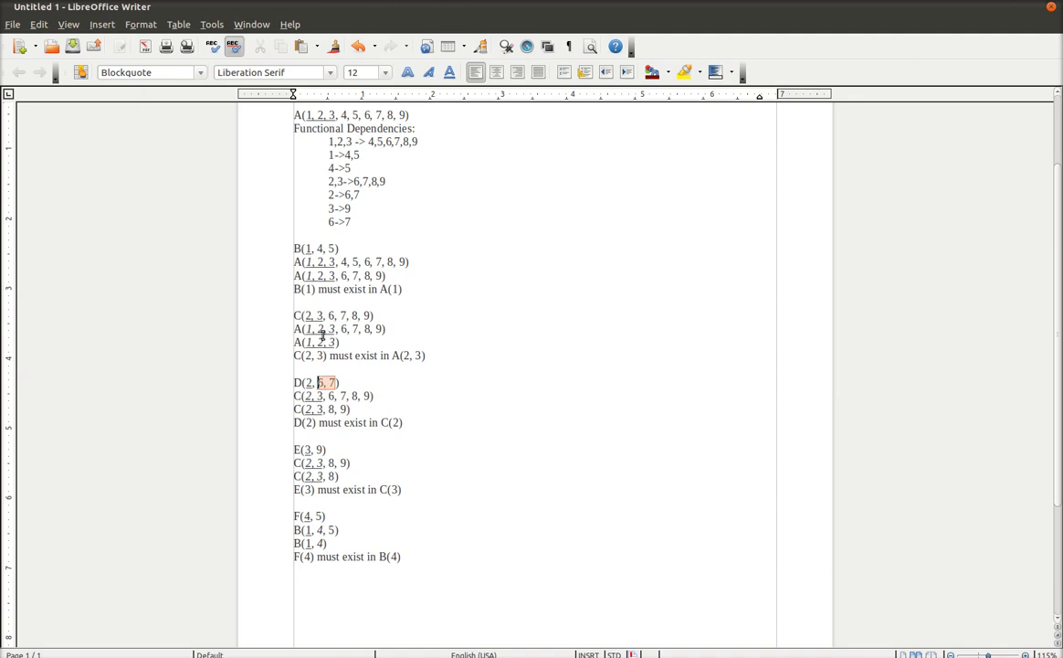
left_click(713, 334)
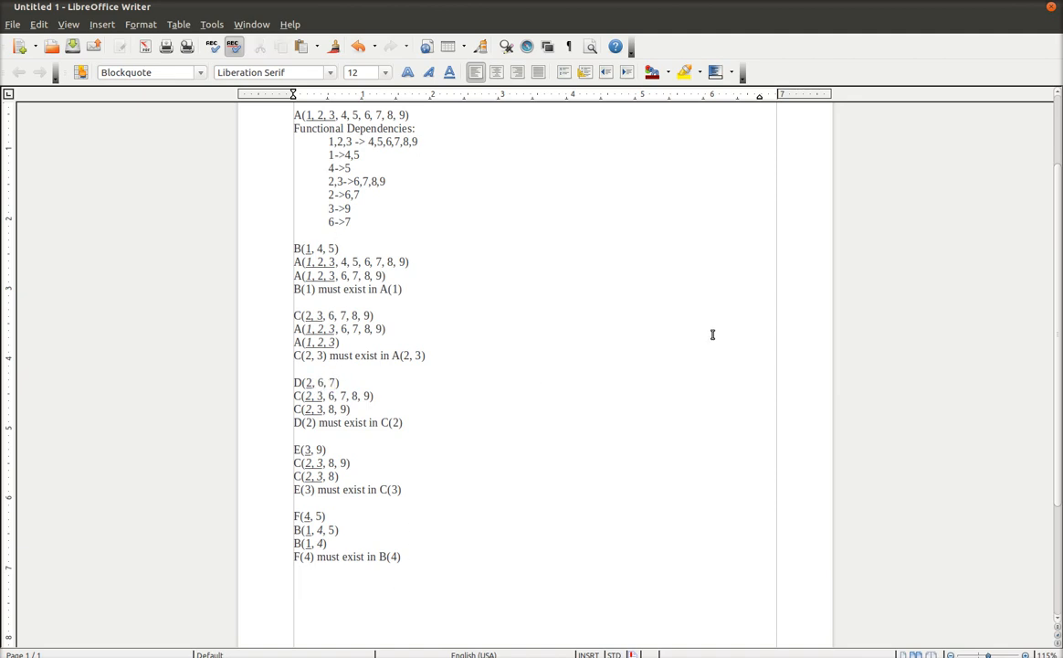
Add relation G(6, 7) and reduce the copied D(2, 6, 7) to D(2, 6)
type("G(")
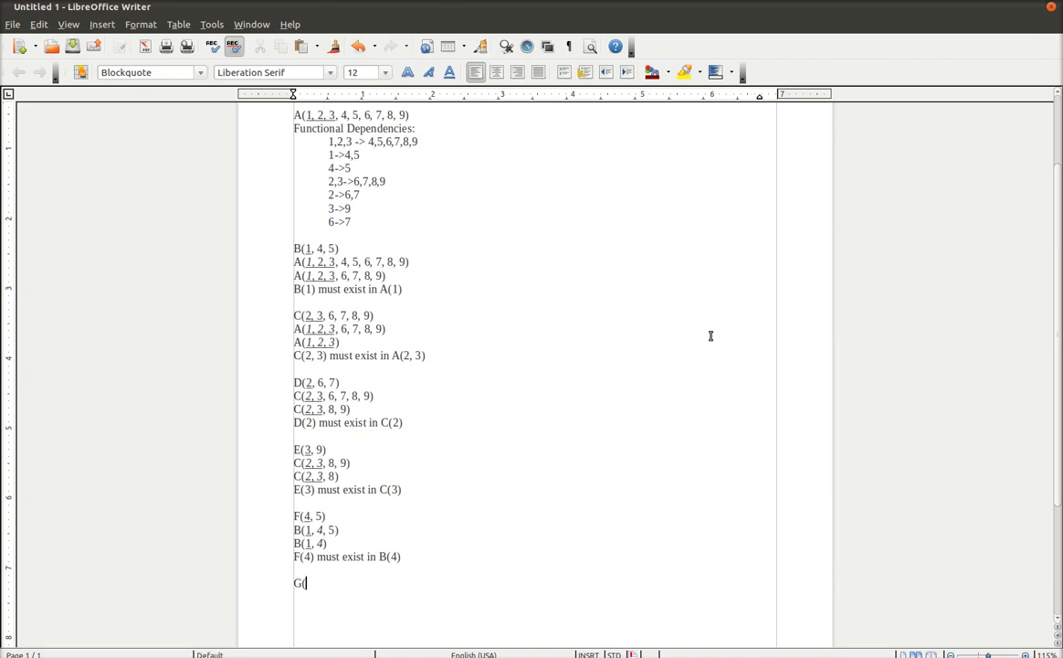
type("6, 7")
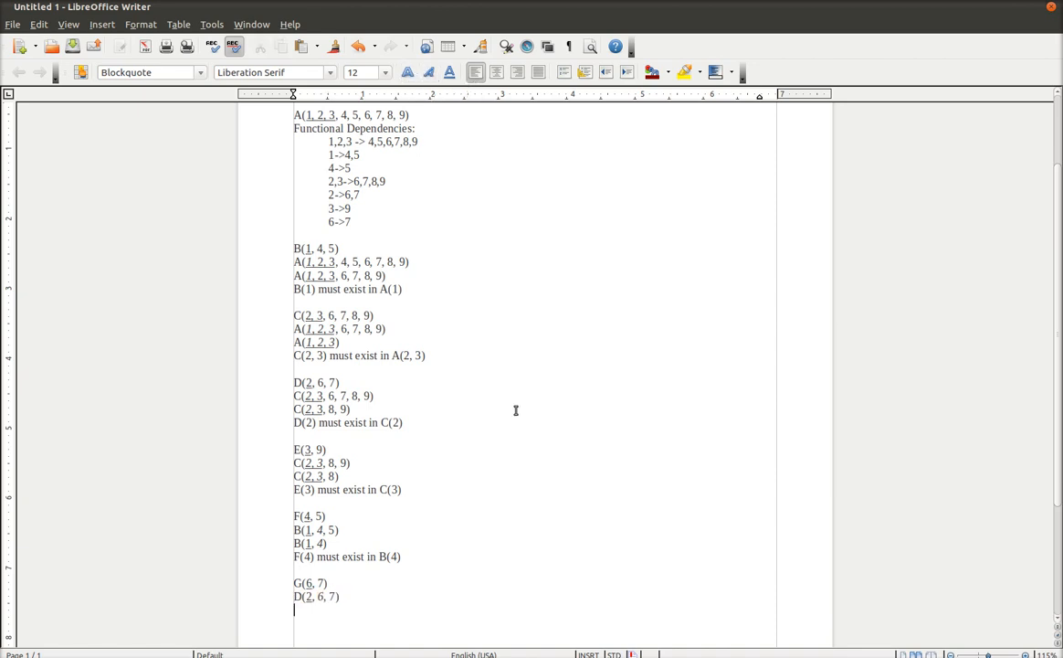
type("D(2, 6, 7)")
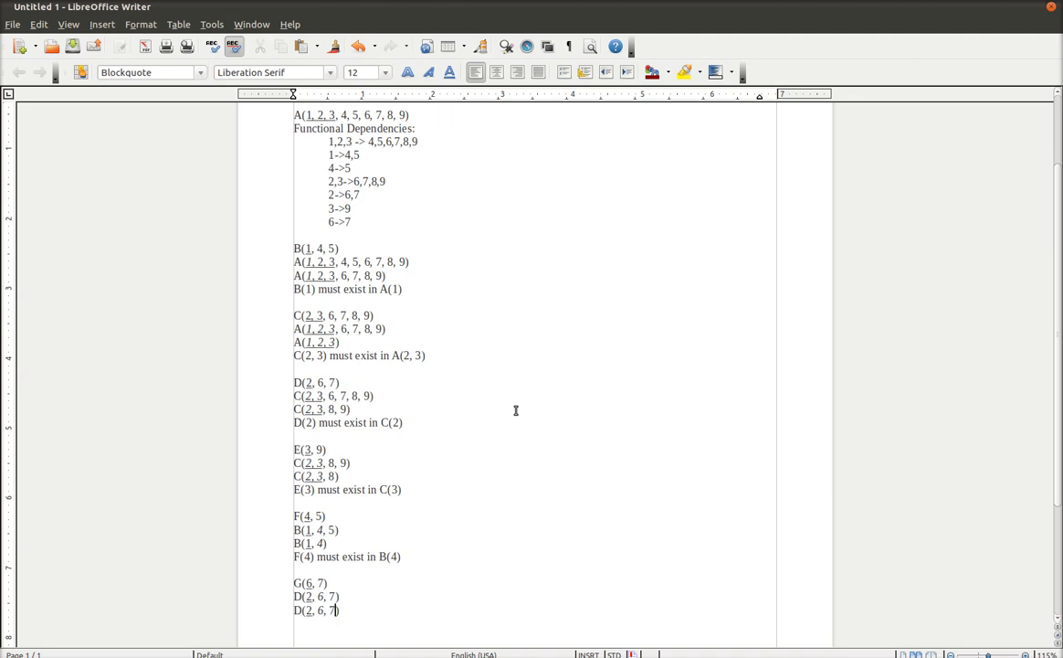
key("BackSpace")
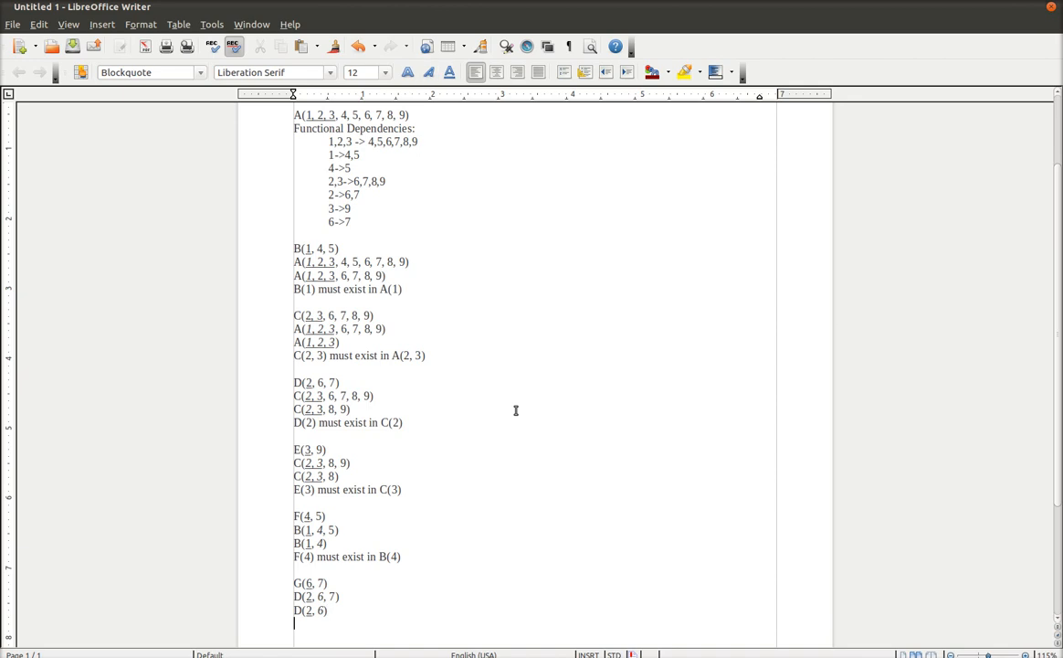
Add the foreign-key statement 'G(6) must exist in D(6)'
type("G(")
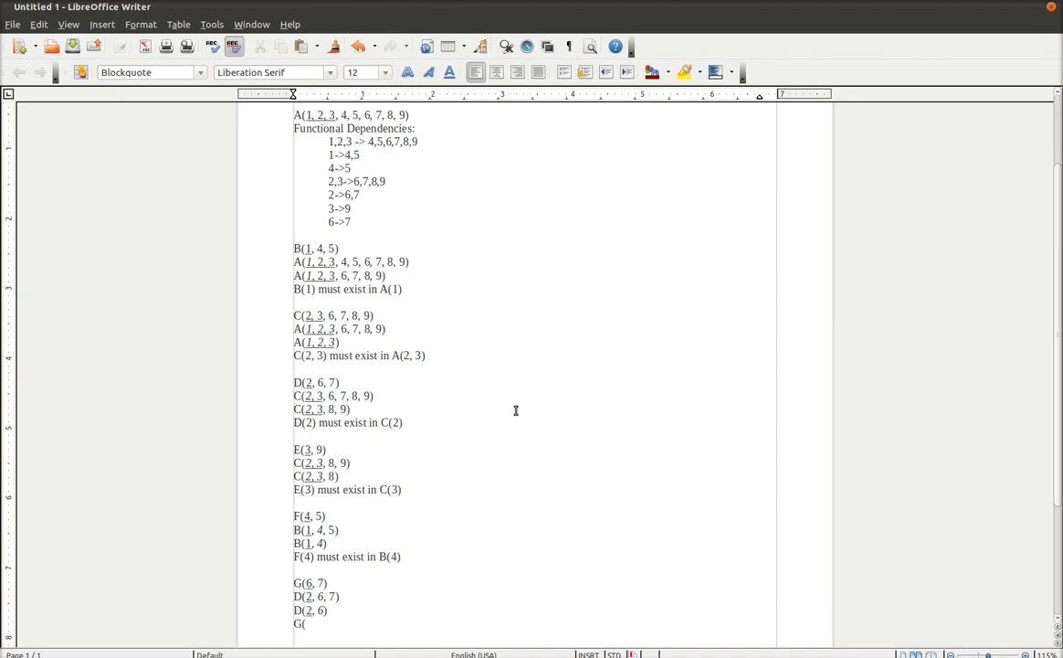
type("6)")
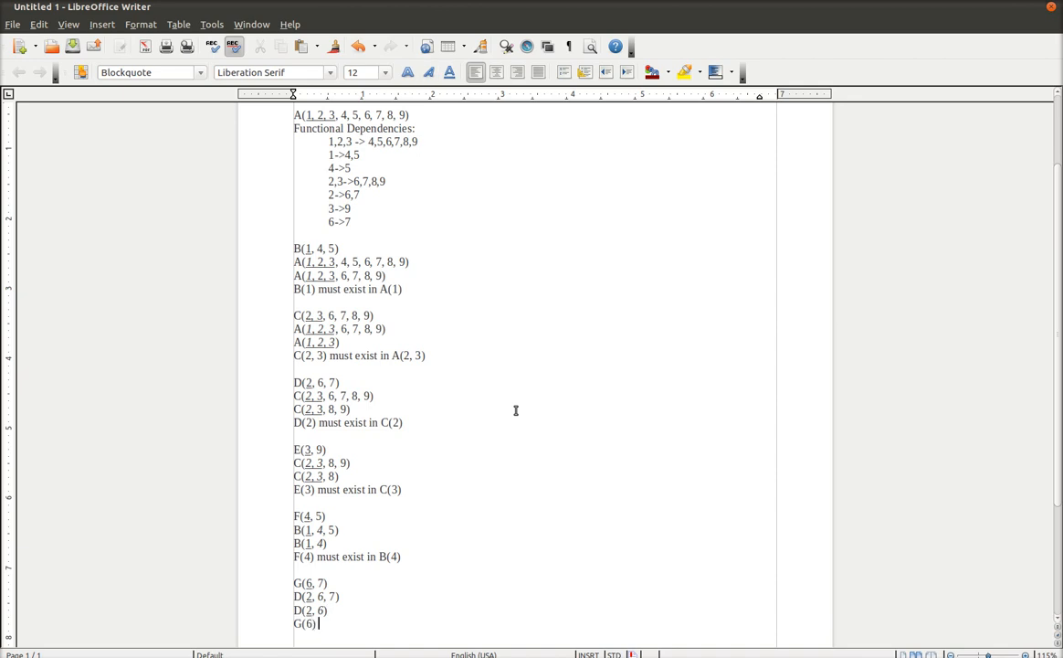
type("m")
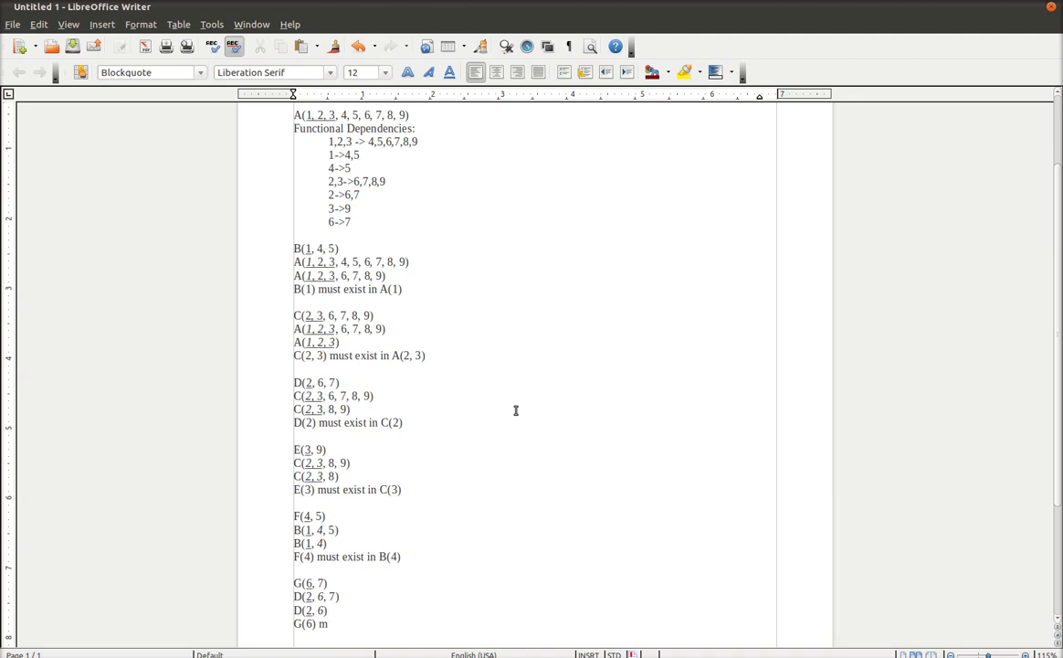
type("ust exist in D(")
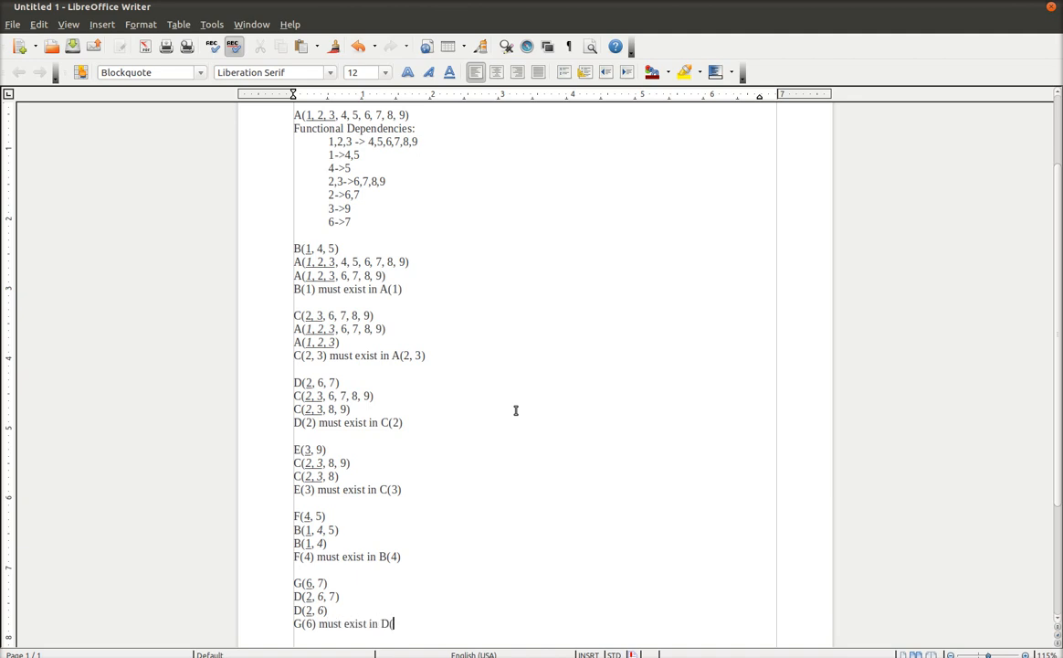
type("6)")
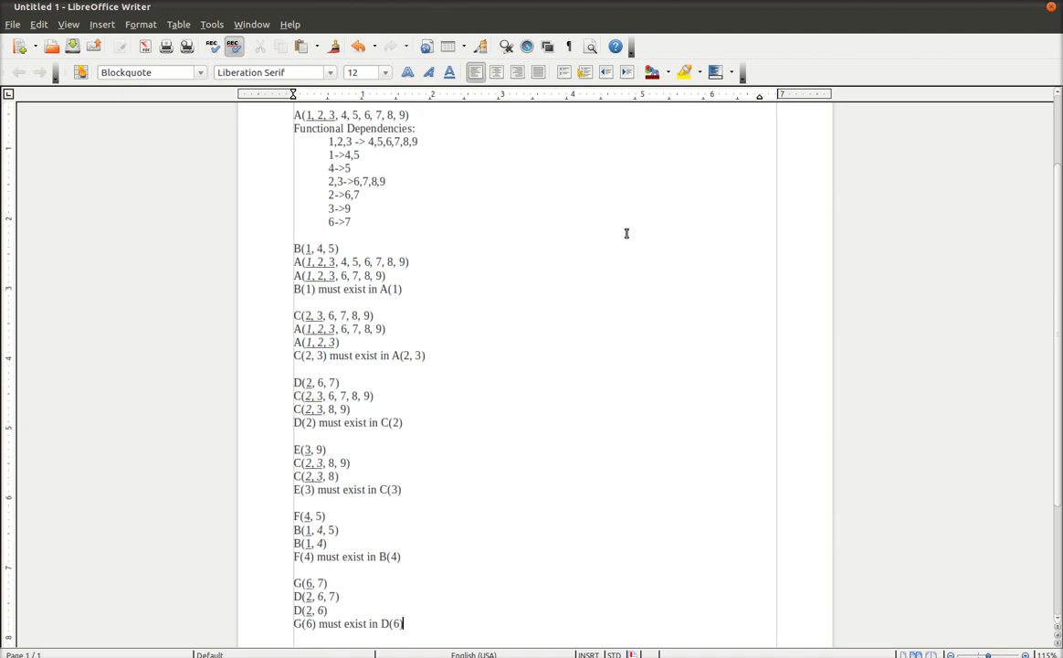
mouse_move(450, 393)
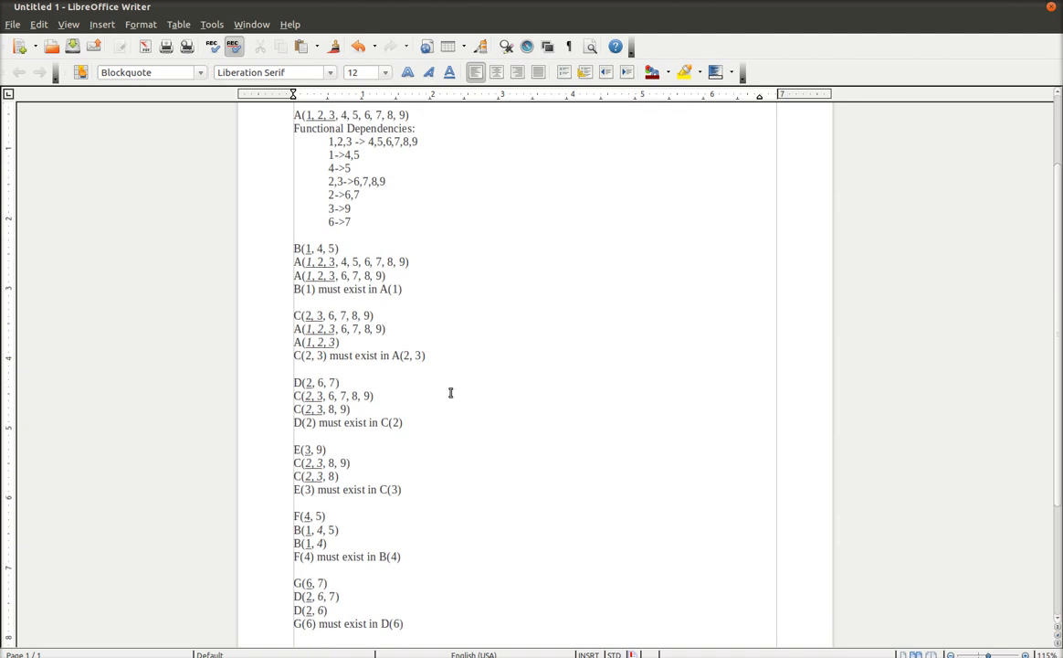